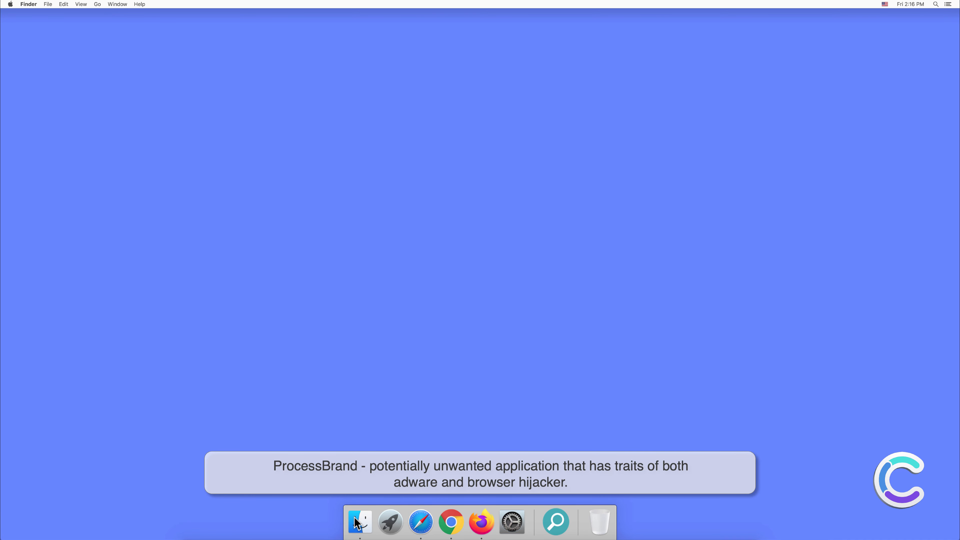
Locate ProcessBrand in Finder's Applications folder and in Safari's Extensions preferences.
{"action": "left_click", "coordinate": [361, 522]}
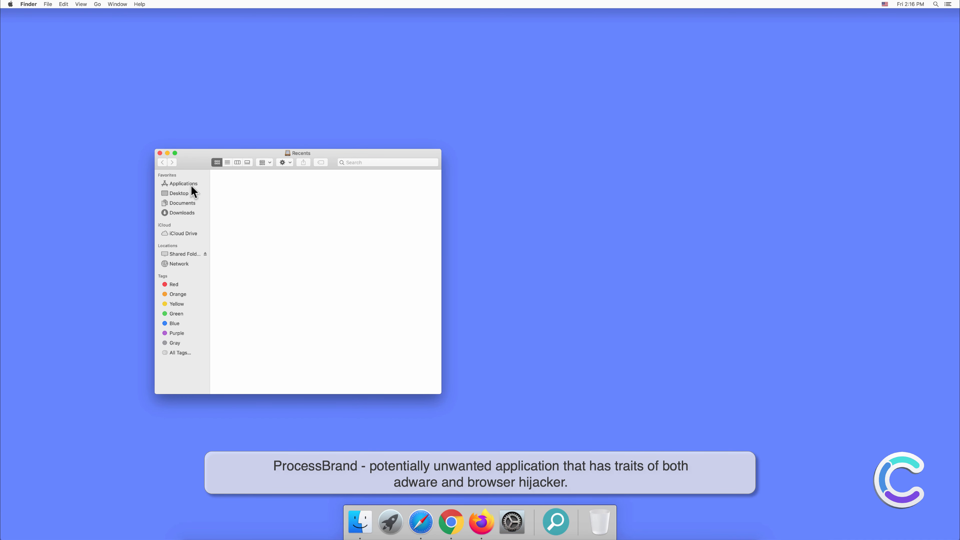
{"action": "left_click", "coordinate": [182, 183]}
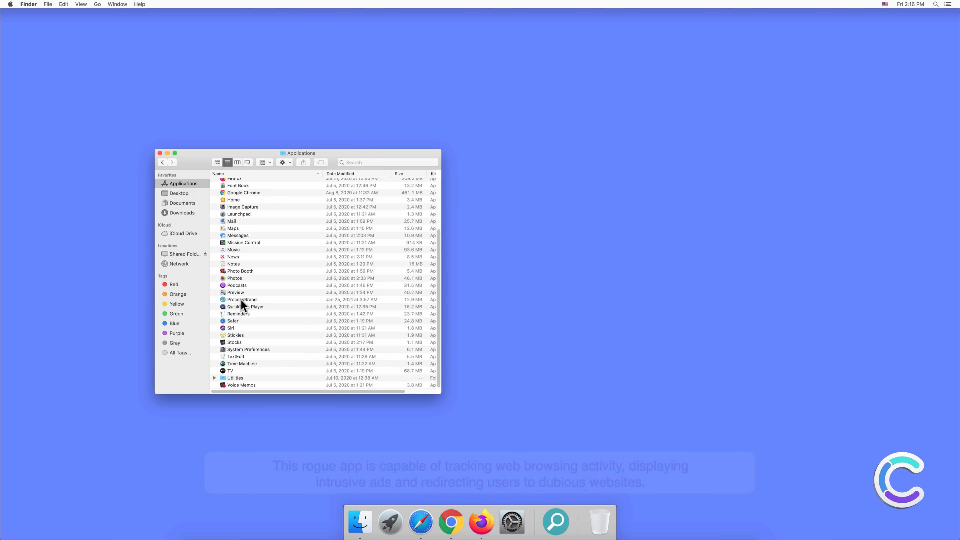
{"action": "left_click", "coordinate": [242, 299]}
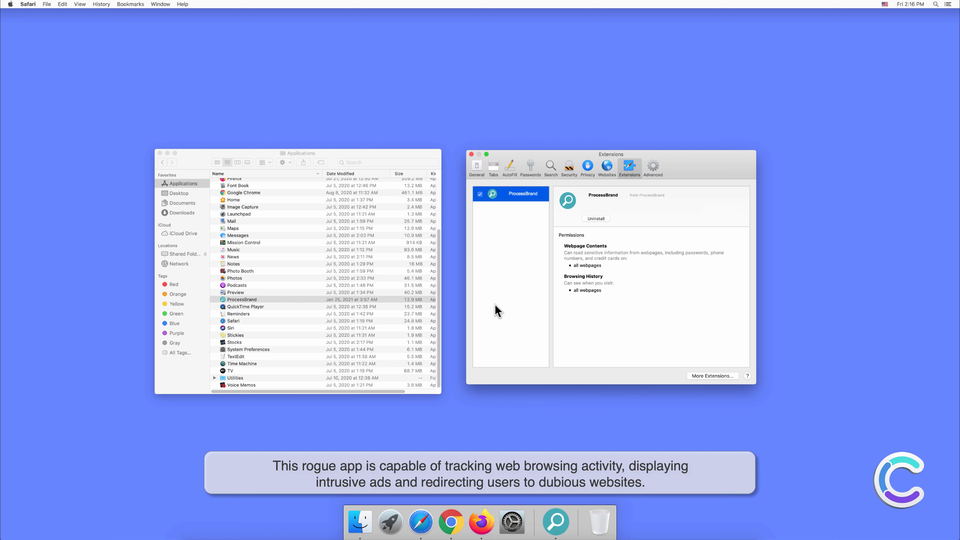
{"action": "mouse_move", "coordinate": [591, 303]}
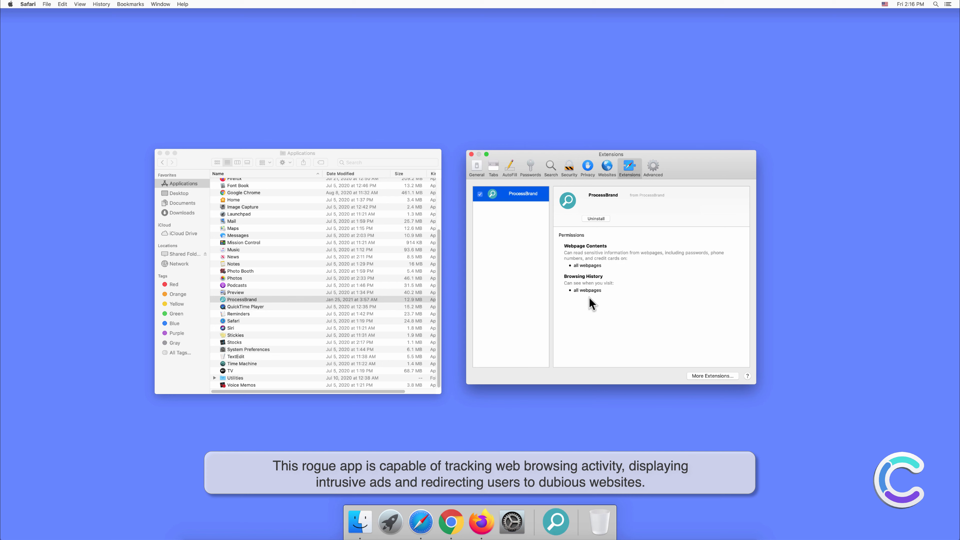
{"action": "mouse_move", "coordinate": [706, 267]}
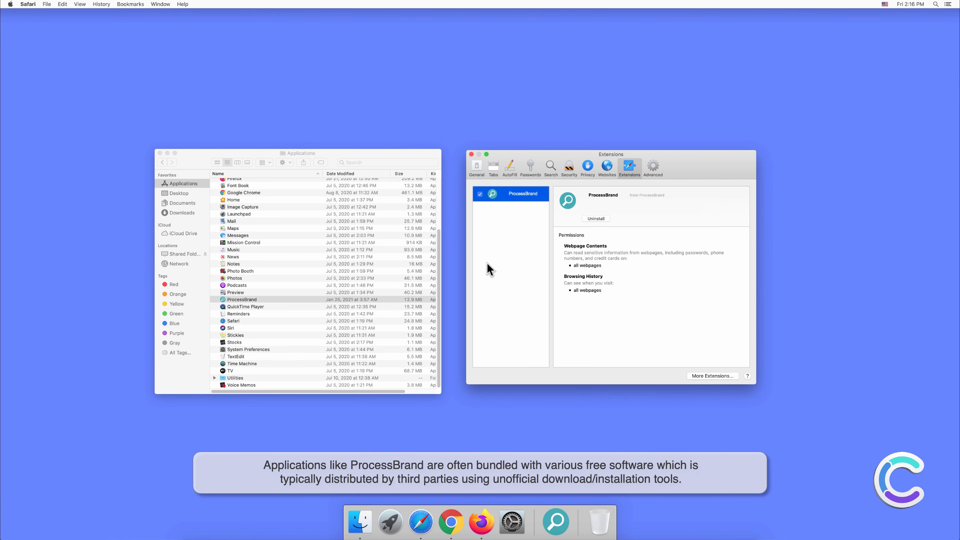
{"action": "mouse_move", "coordinate": [476, 166]}
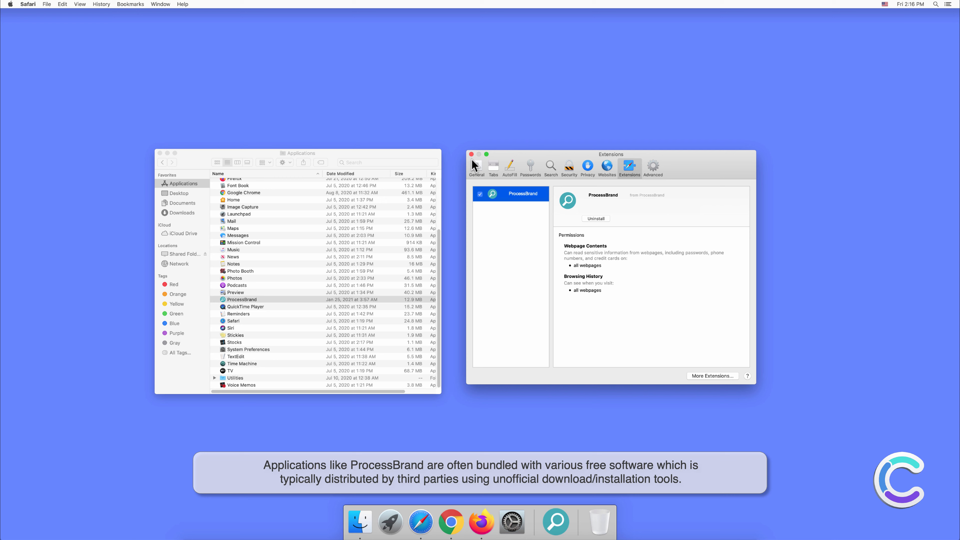
{"action": "left_click", "coordinate": [471, 155]}
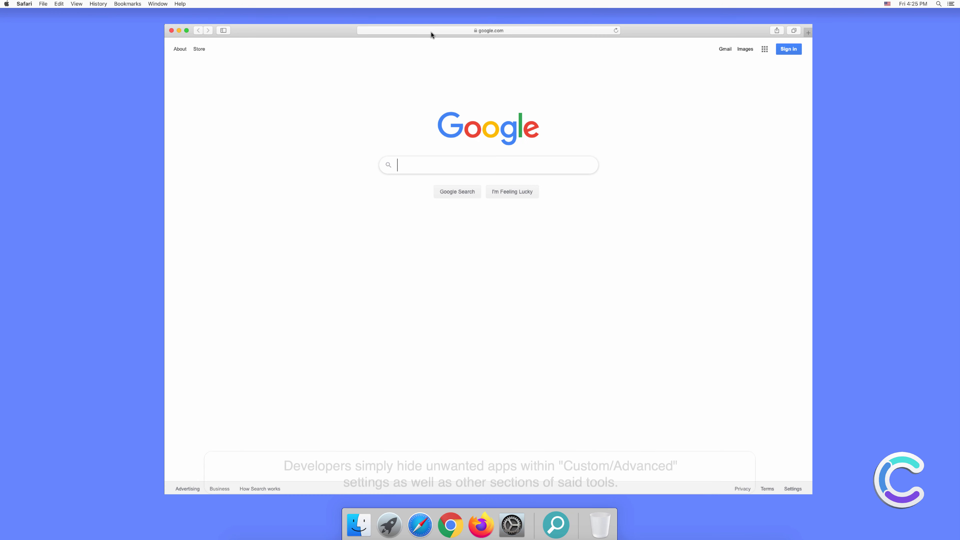
Run the 'search engine test' Google query from the address bar suggestion.
{"action": "type", "text": "search e"}
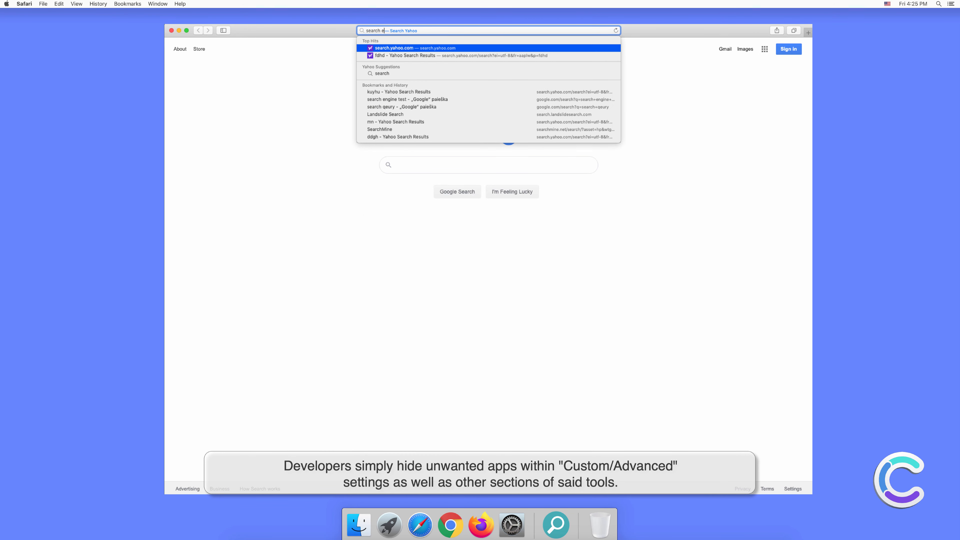
{"action": "left_click", "coordinate": [407, 100]}
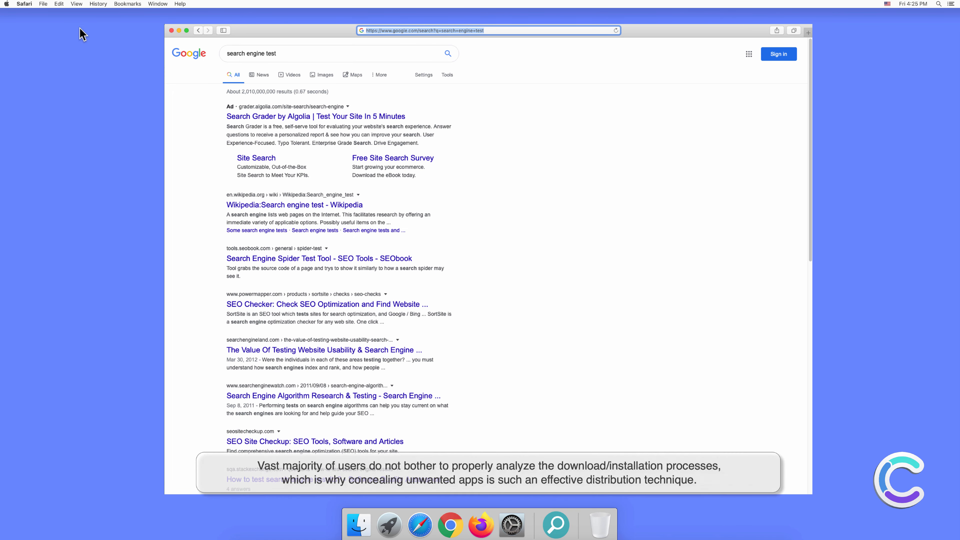
{"action": "left_click", "coordinate": [24, 4]}
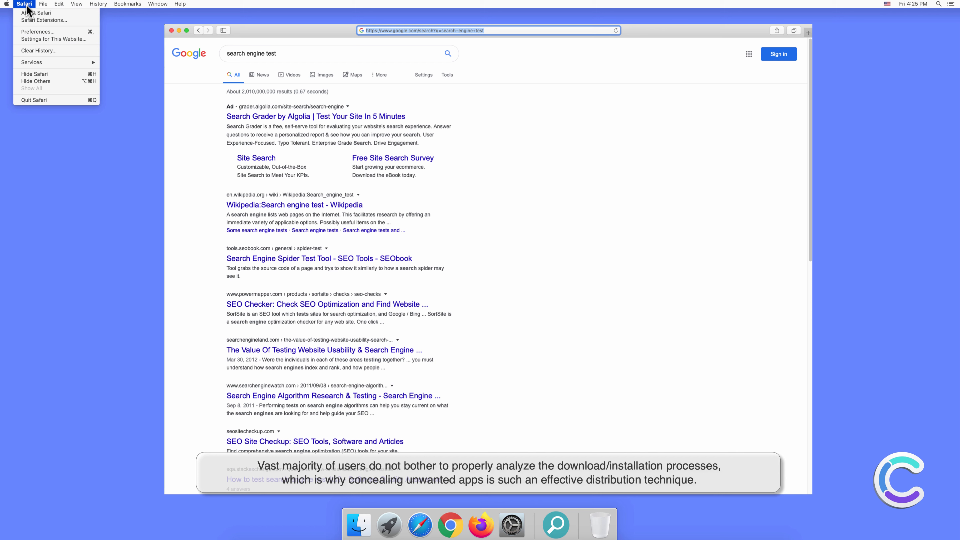
{"action": "mouse_move", "coordinate": [39, 35]}
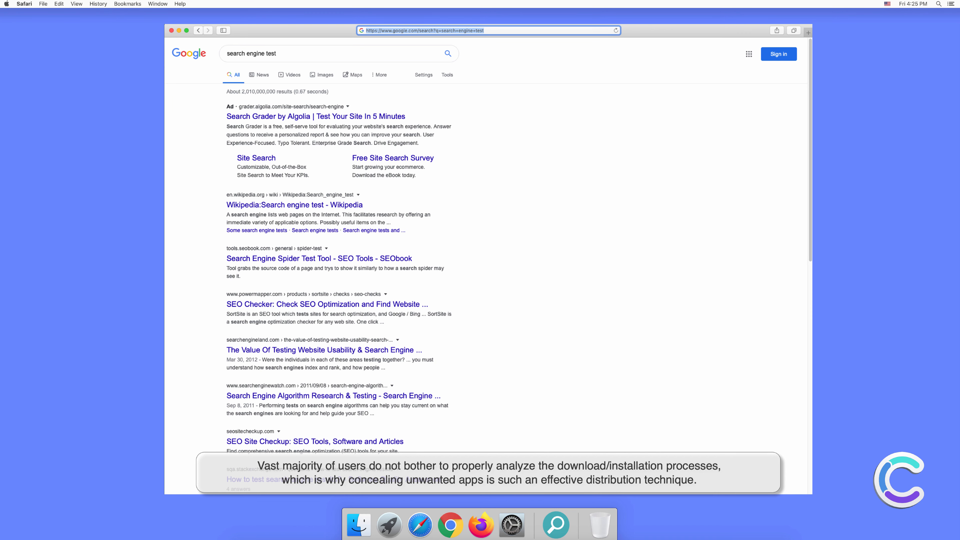
{"action": "left_click", "coordinate": [583, 192]}
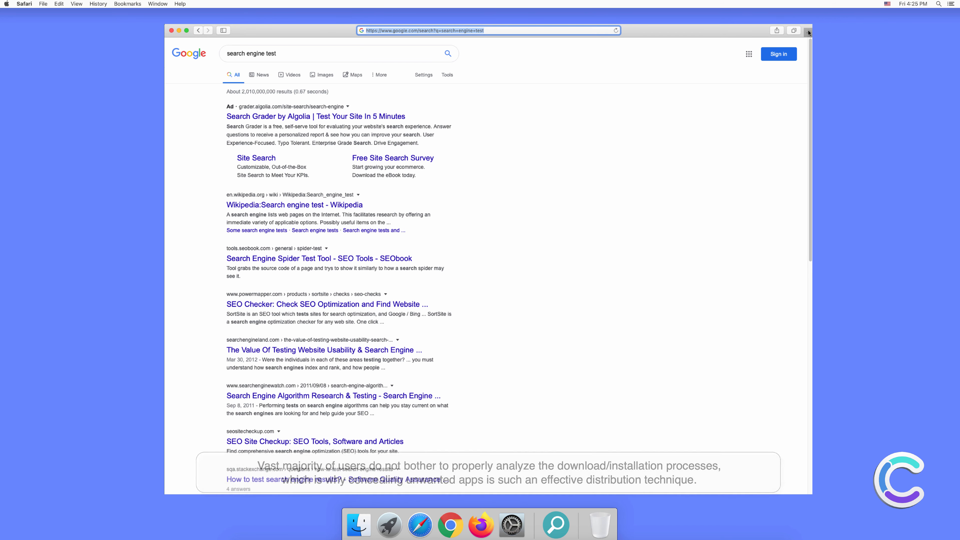
Start a second tab and enter 'testing' in its address bar.
{"action": "left_click", "coordinate": [808, 41]}
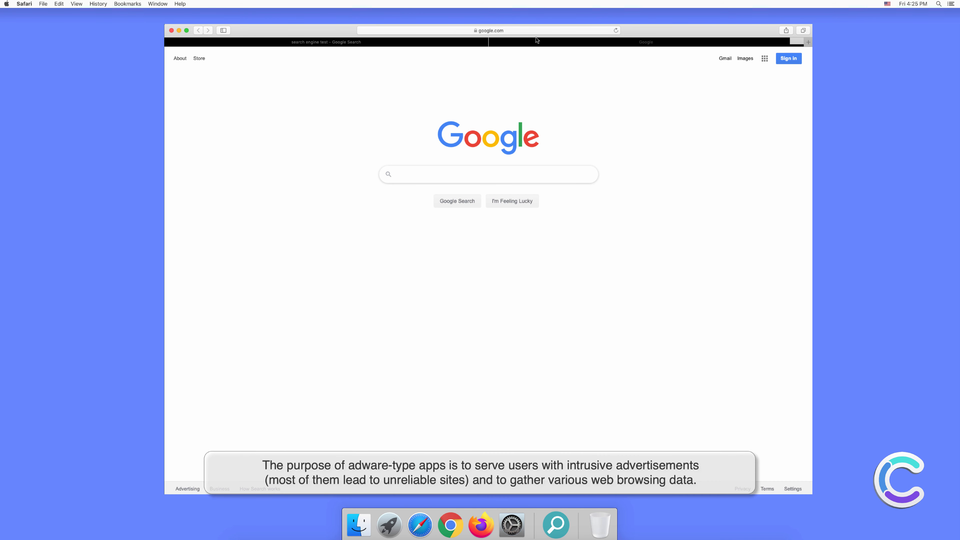
{"action": "left_click", "coordinate": [488, 30]}
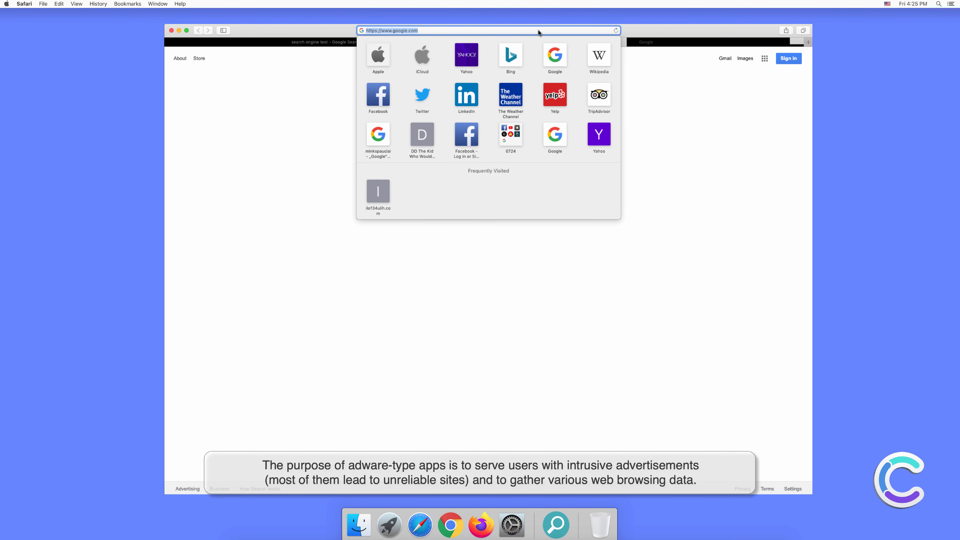
{"action": "type", "text": "testing"}
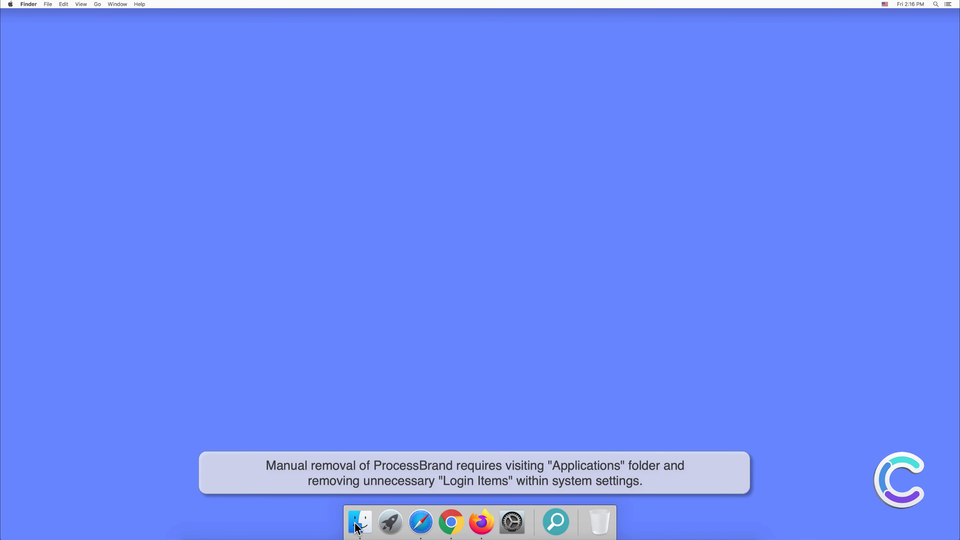
{"action": "left_click", "coordinate": [360, 522]}
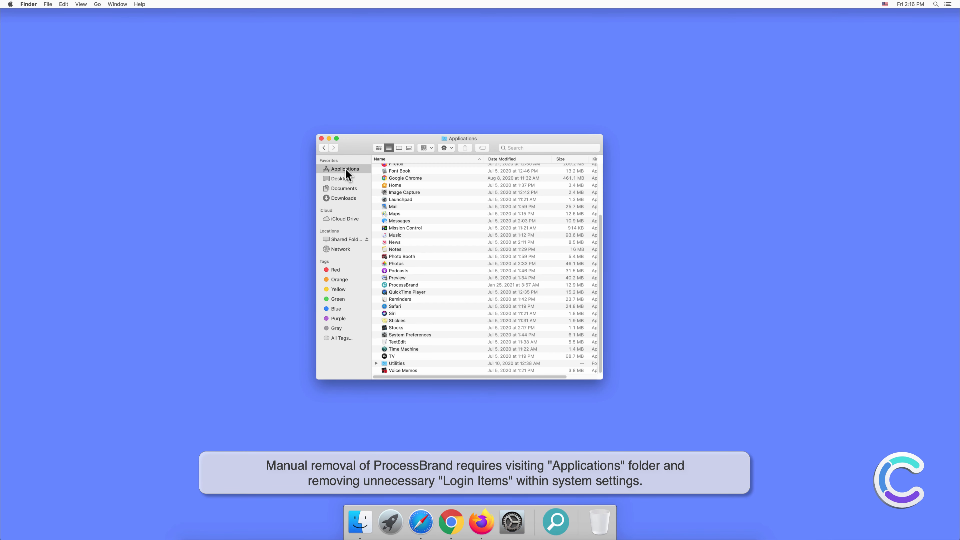
{"action": "mouse_move", "coordinate": [405, 291]}
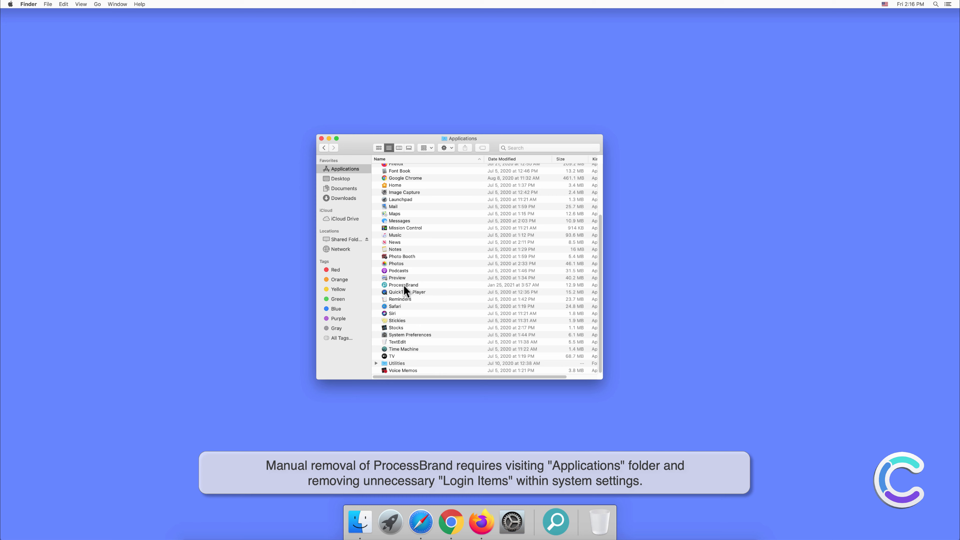
{"action": "right_click", "coordinate": [403, 285]}
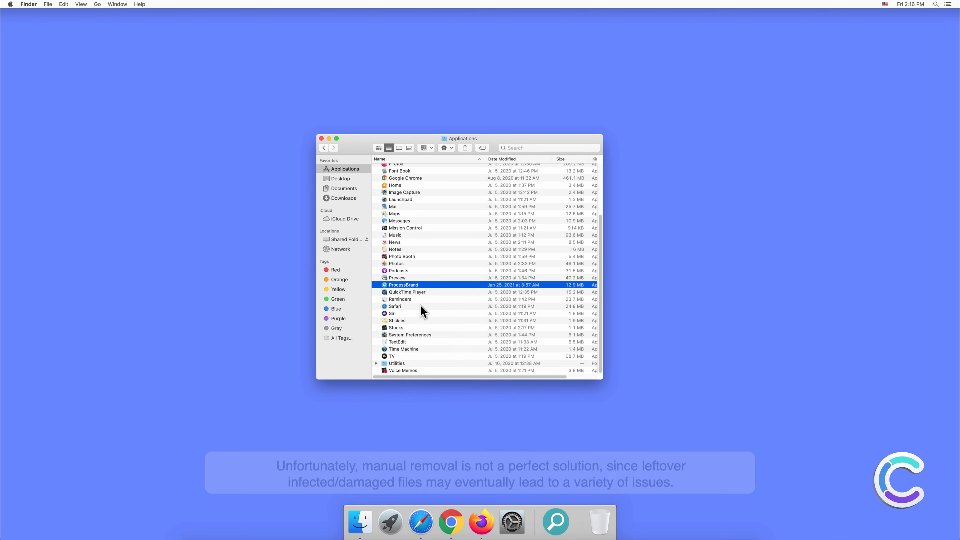
{"action": "left_click", "coordinate": [321, 138]}
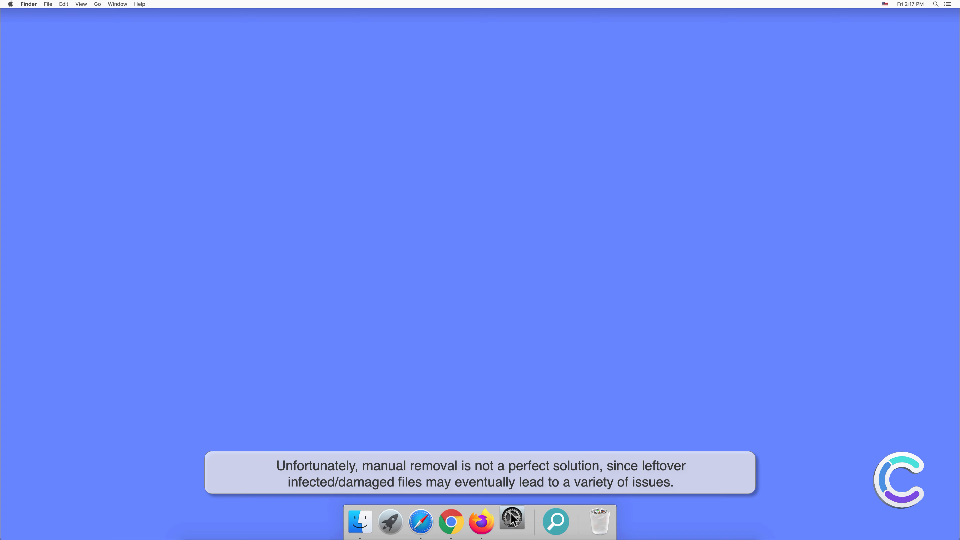
Review the empty Login Items list under Users & Groups and close System Preferences.
{"action": "left_click", "coordinate": [512, 521]}
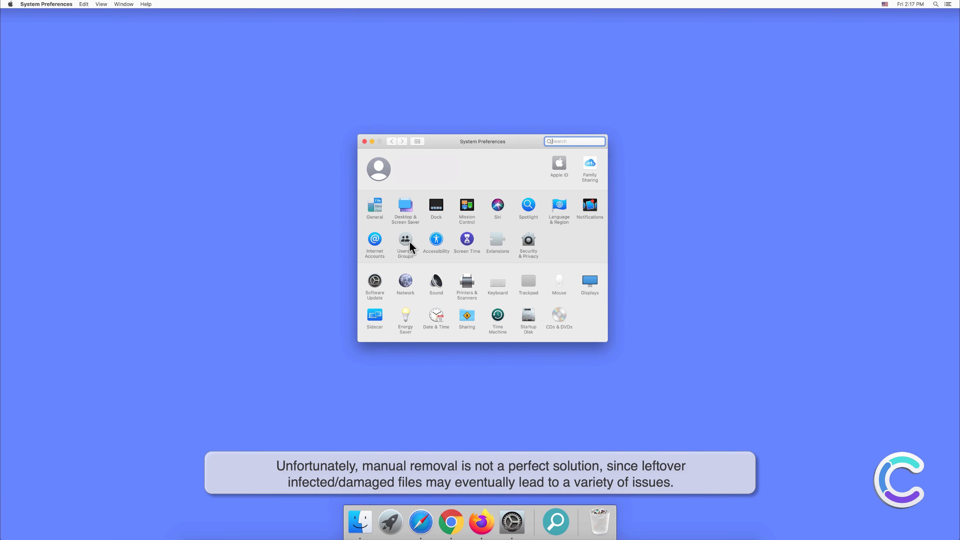
{"action": "left_click", "coordinate": [405, 239]}
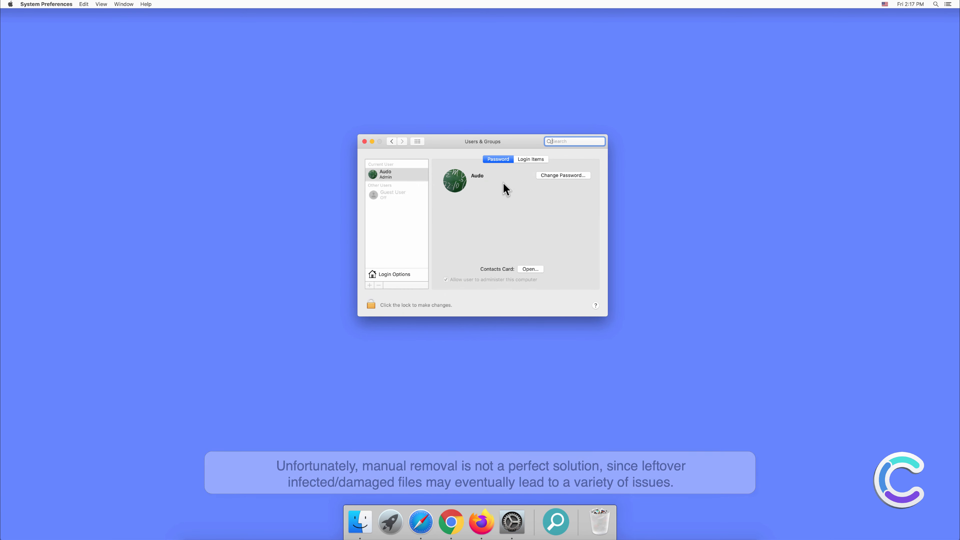
{"action": "left_click", "coordinate": [530, 159]}
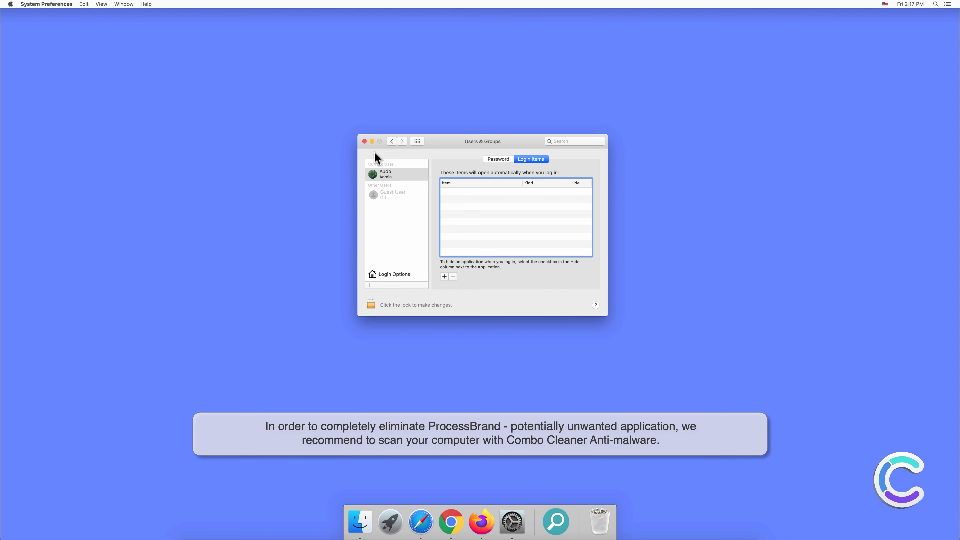
{"action": "left_click", "coordinate": [364, 142]}
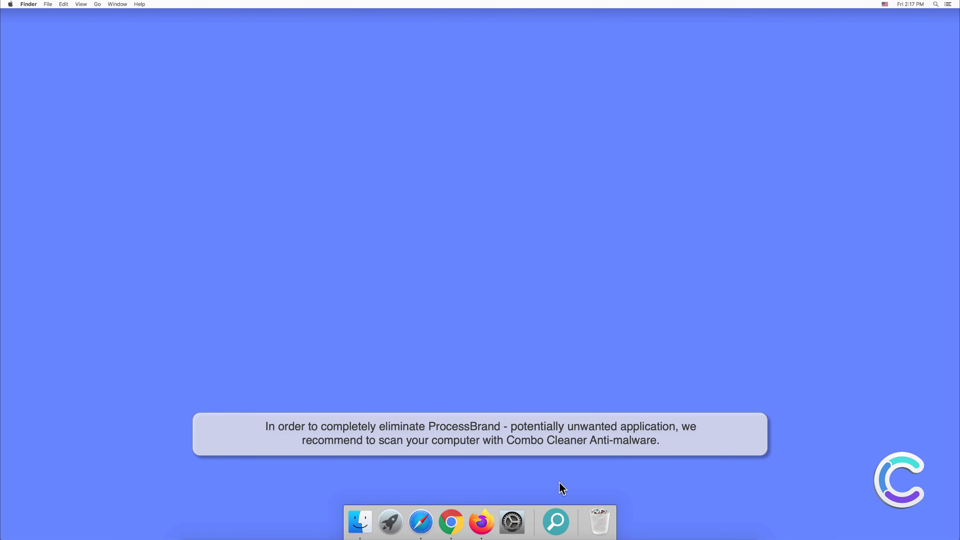
{"action": "right_click", "coordinate": [555, 521]}
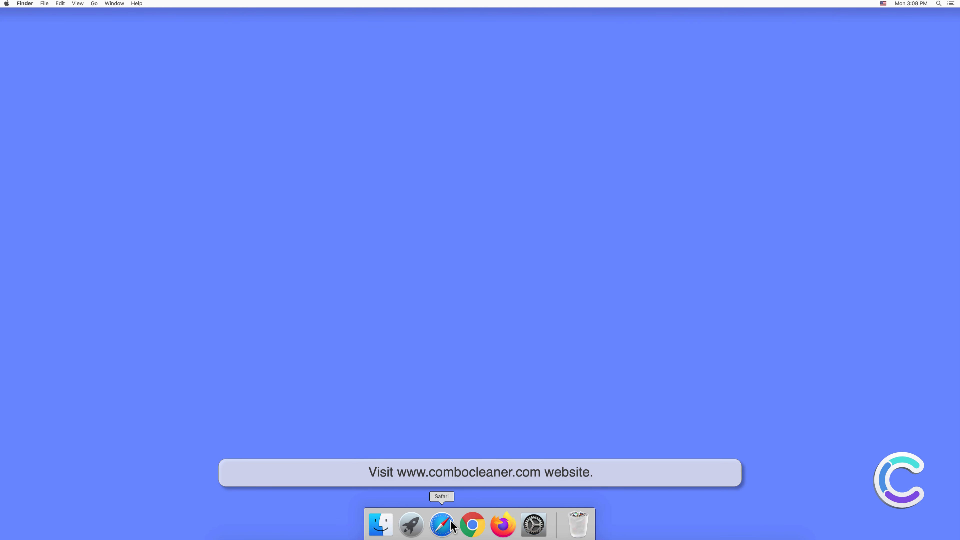
Mount the downloaded combocleaner.dmg and drag Combo Cleaner into Applications.
{"action": "left_click", "coordinate": [443, 525]}
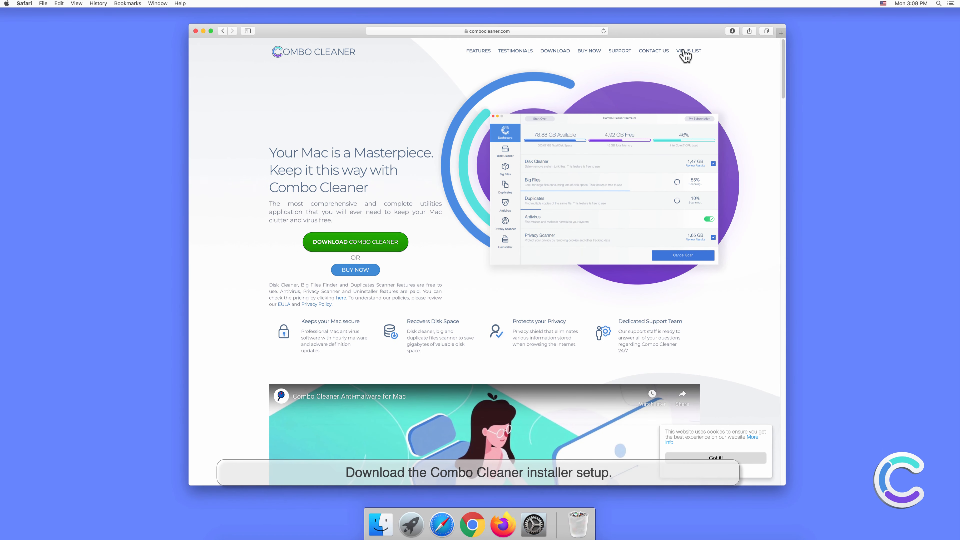
{"action": "left_click", "coordinate": [733, 31]}
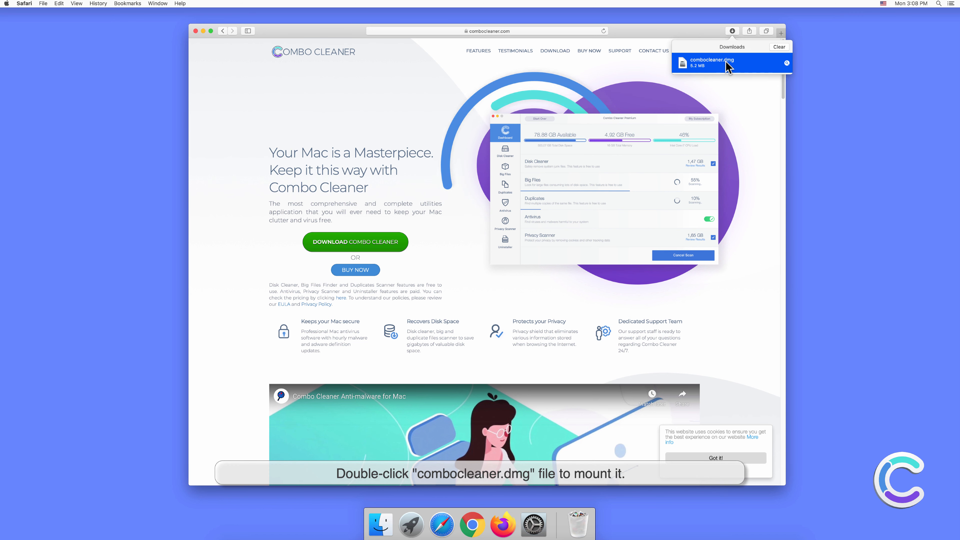
{"action": "double_click", "coordinate": [711, 63]}
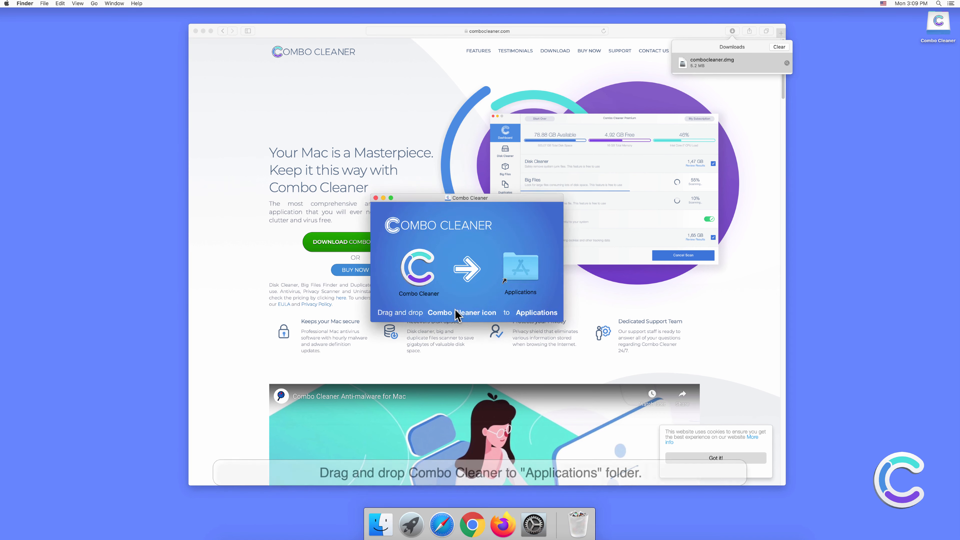
{"action": "left_click_drag", "start_coordinate": [419, 269], "coordinate": [514, 272]}
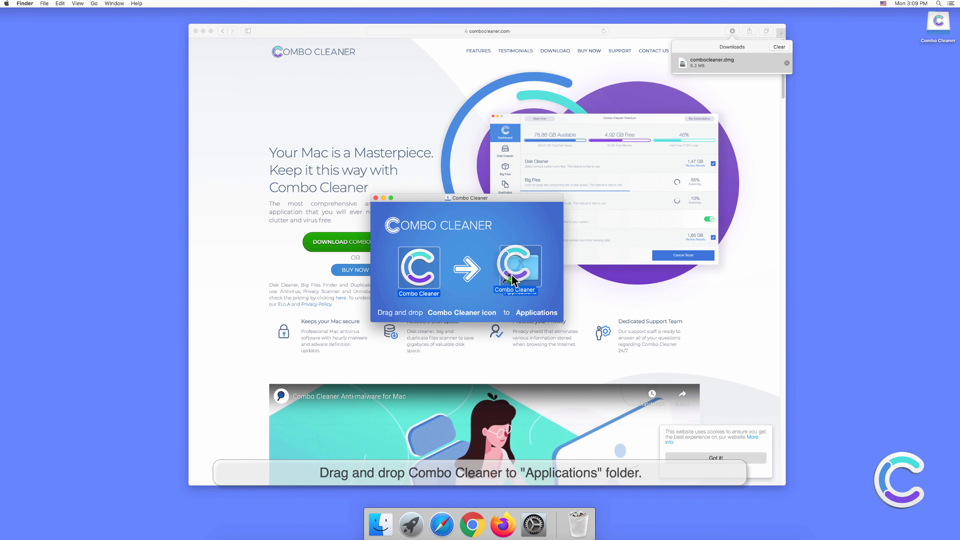
{"action": "left_click_drag", "start_coordinate": [419, 272], "coordinate": [519, 272]}
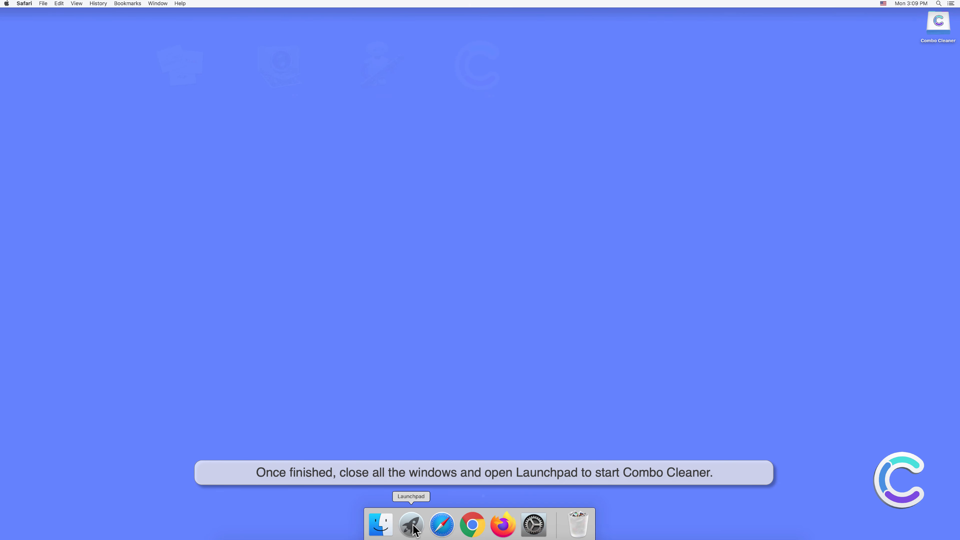
Launch Combo Cleaner from Launchpad and approve the internet-download warning.
{"action": "left_click", "coordinate": [410, 525]}
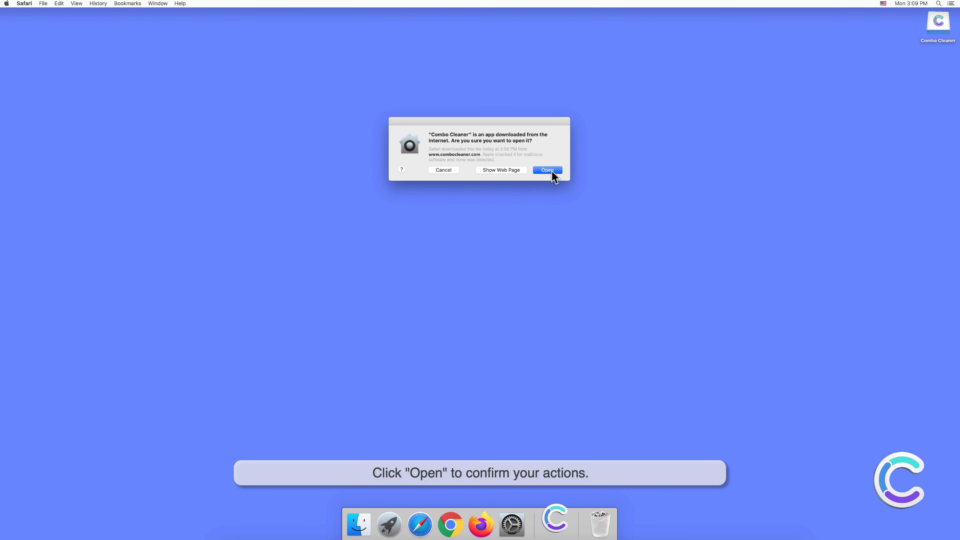
{"action": "left_click", "coordinate": [546, 170]}
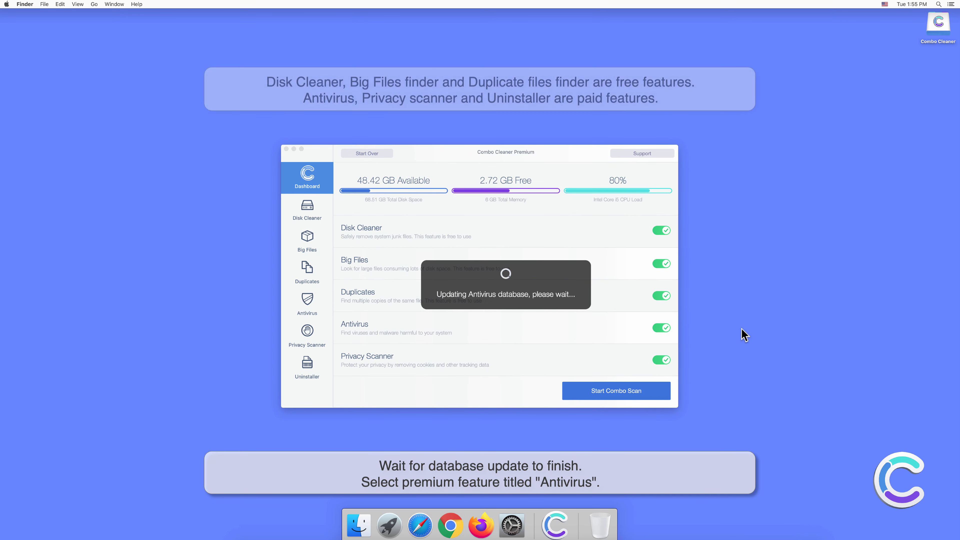
Start a Full Scan from the Antivirus section after the database update.
{"action": "left_click", "coordinate": [661, 328]}
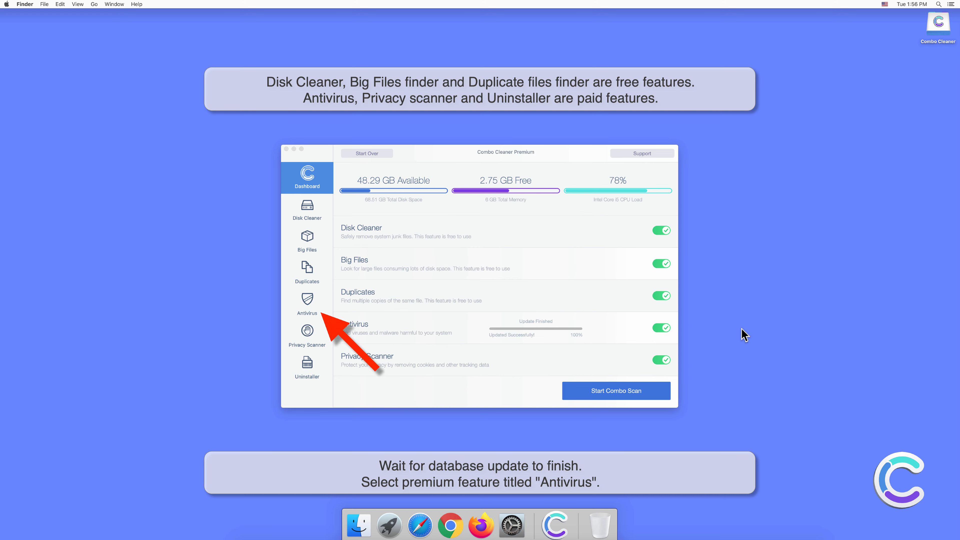
{"action": "left_click", "coordinate": [307, 304]}
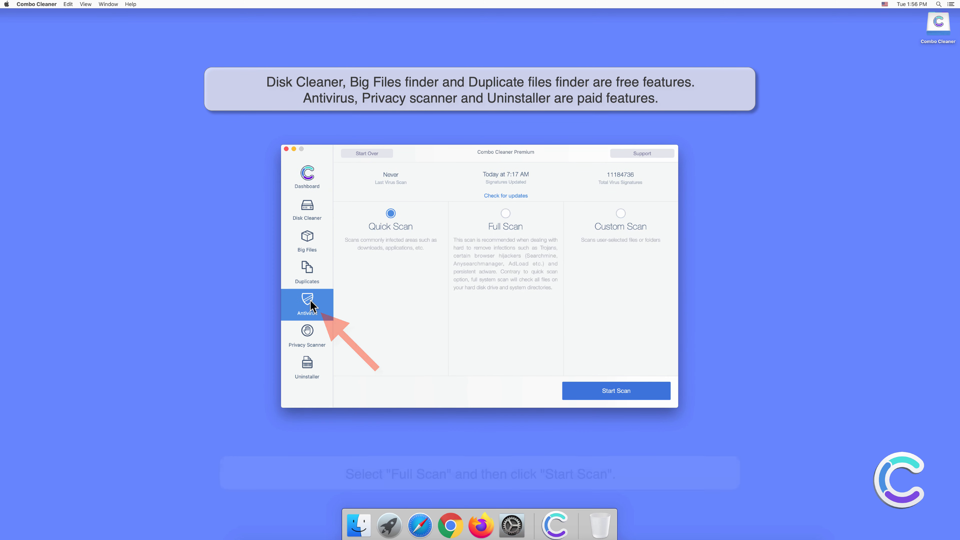
{"action": "left_click", "coordinate": [506, 213]}
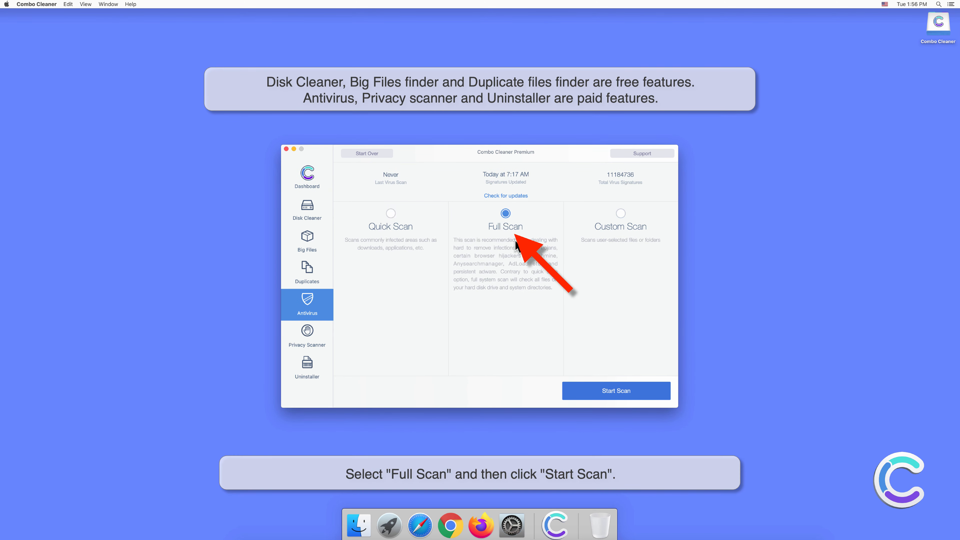
{"action": "left_click", "coordinate": [615, 390]}
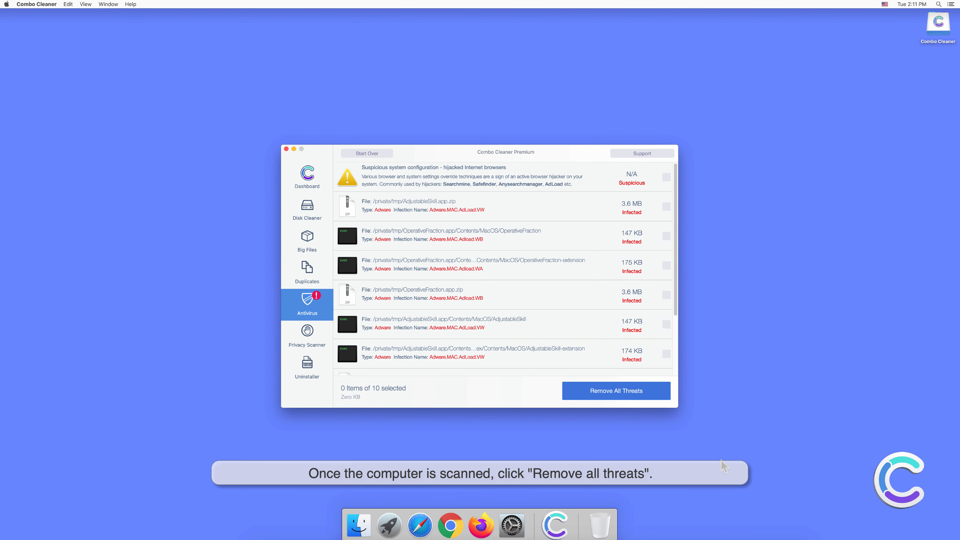
Remove all detected threats with admin password approval and confirm restarting now.
{"action": "left_click", "coordinate": [616, 391]}
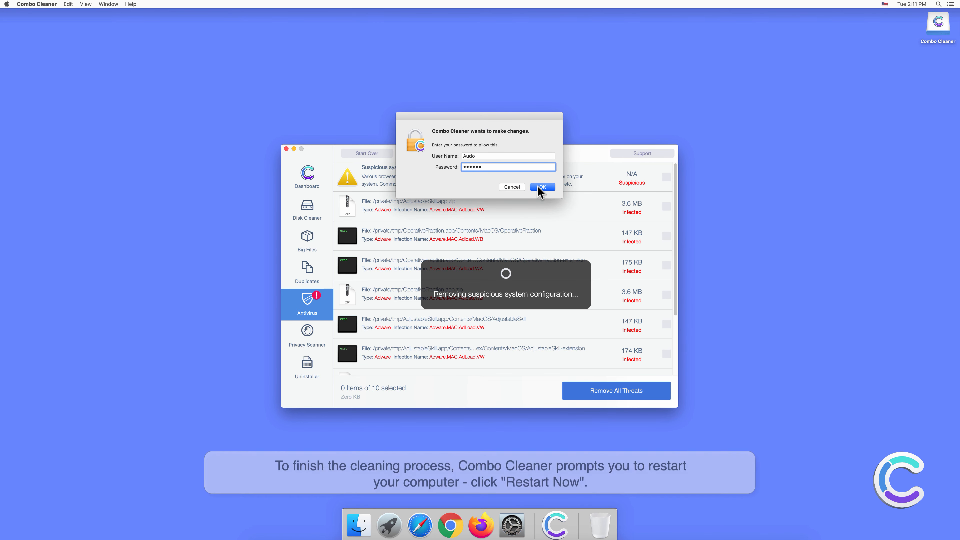
{"action": "left_click", "coordinate": [541, 187]}
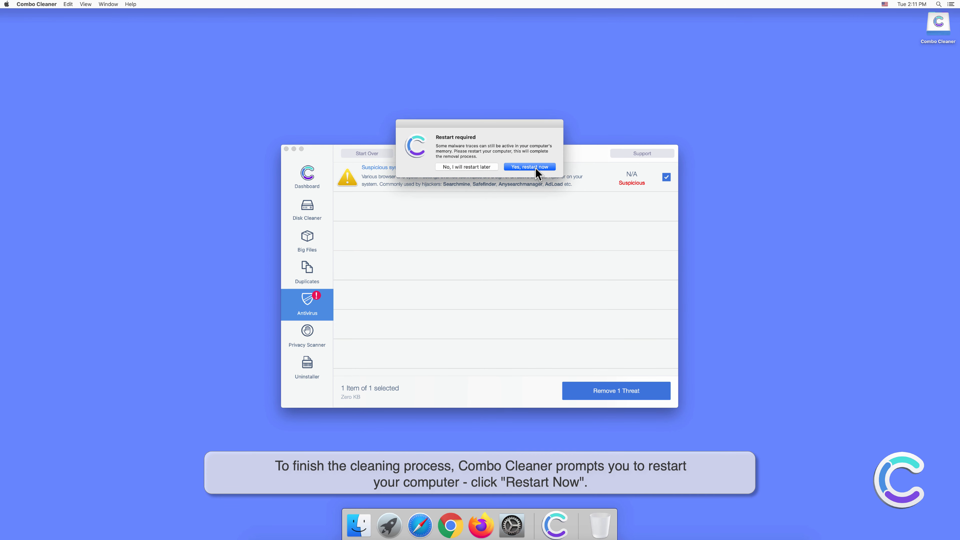
{"action": "left_click", "coordinate": [529, 167]}
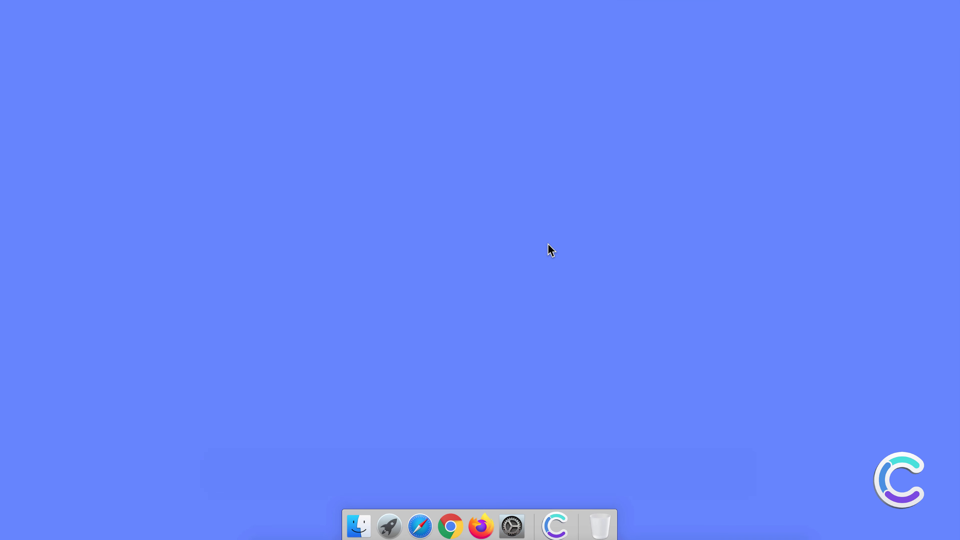